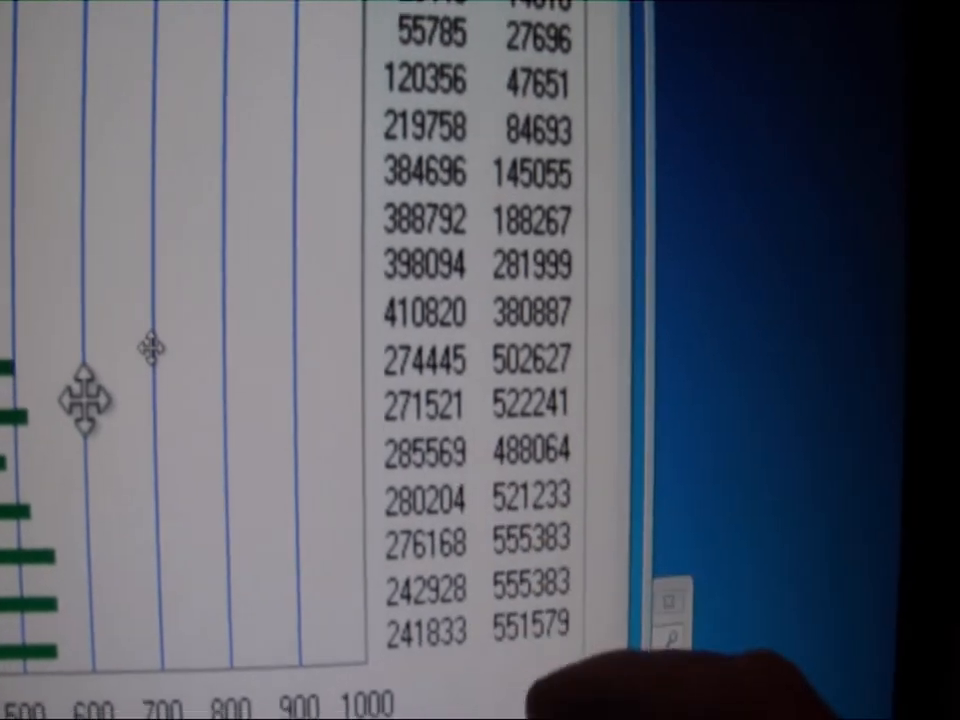
scroll("down", 3)
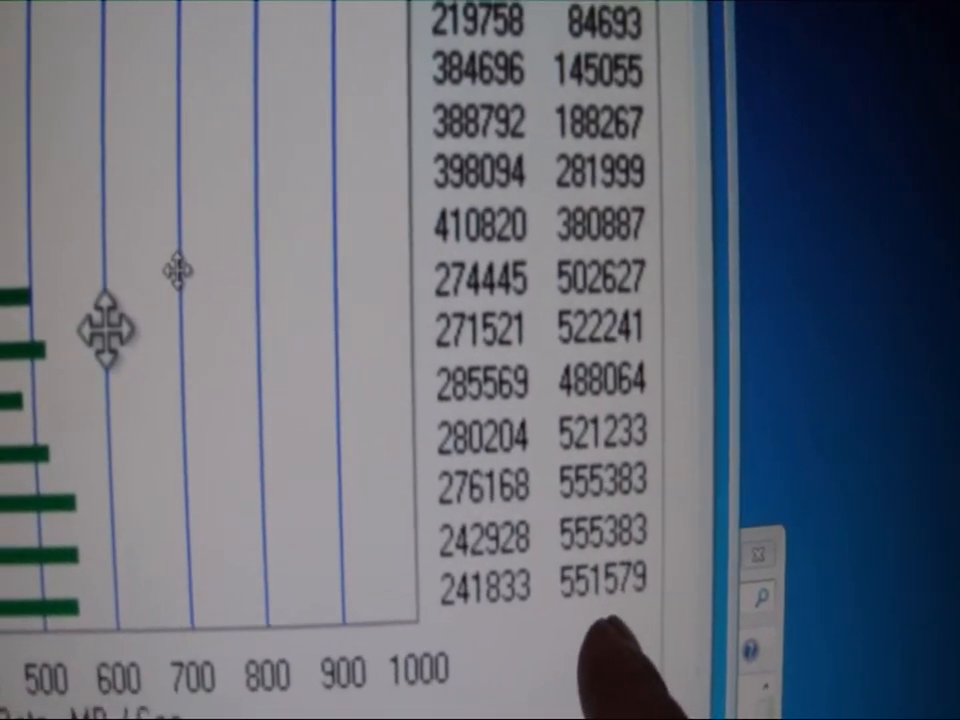